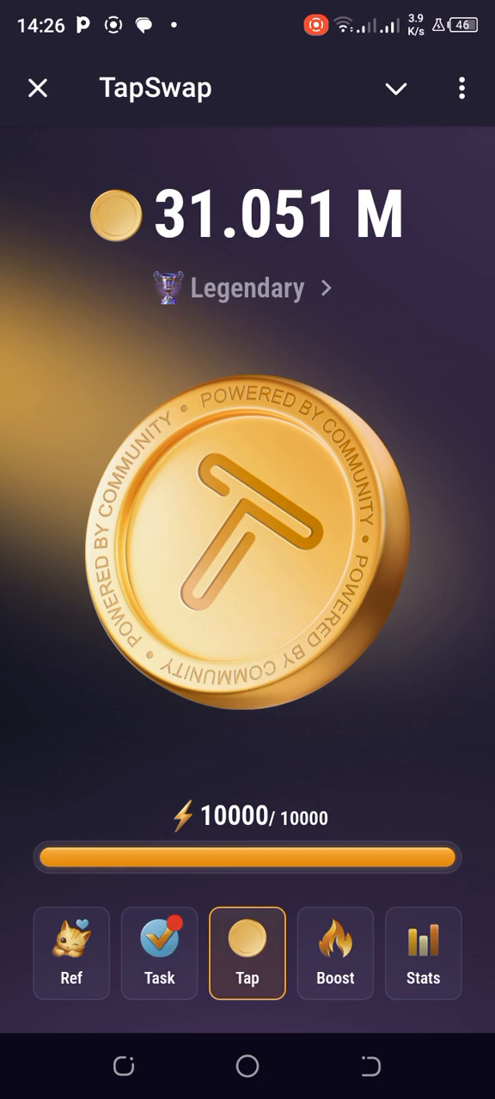
Open the task list and pick 'Watch daily video', offering a 200,000-coin reward.
click(159, 953)
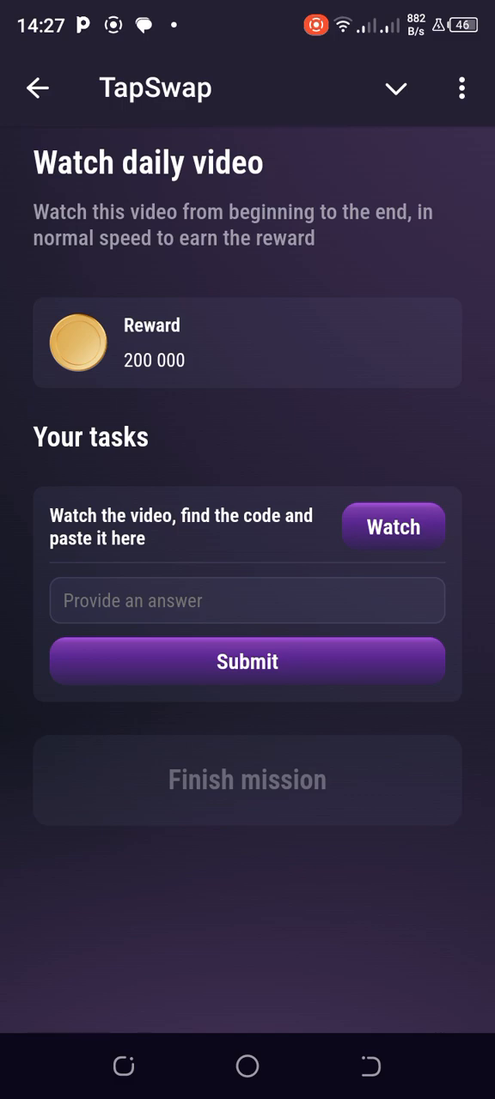
click(247, 601)
text(D)
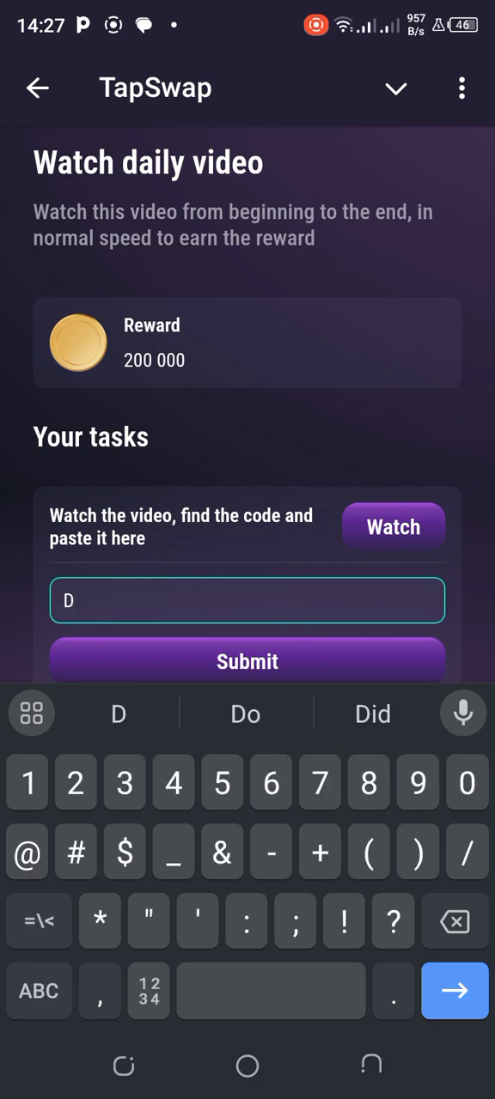
text(77)
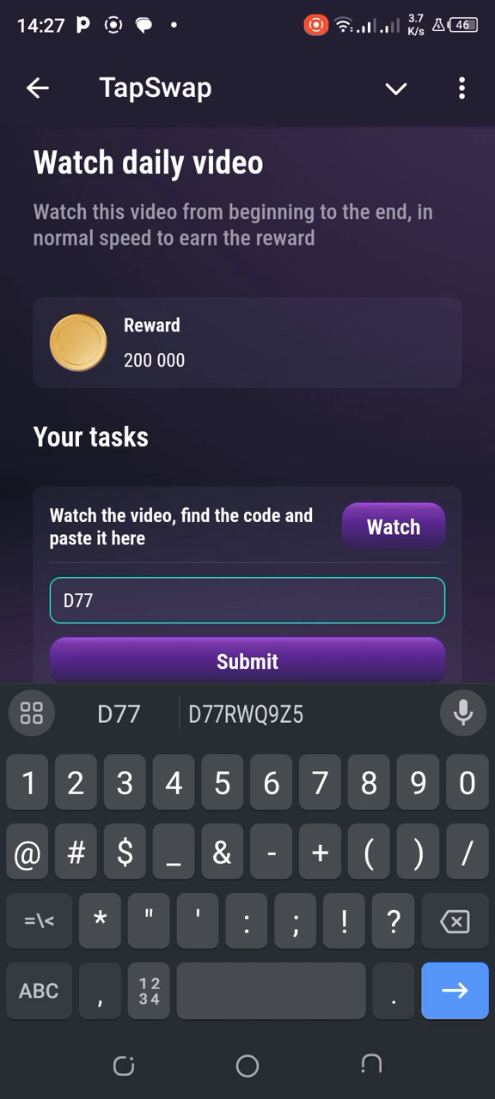
text(2)
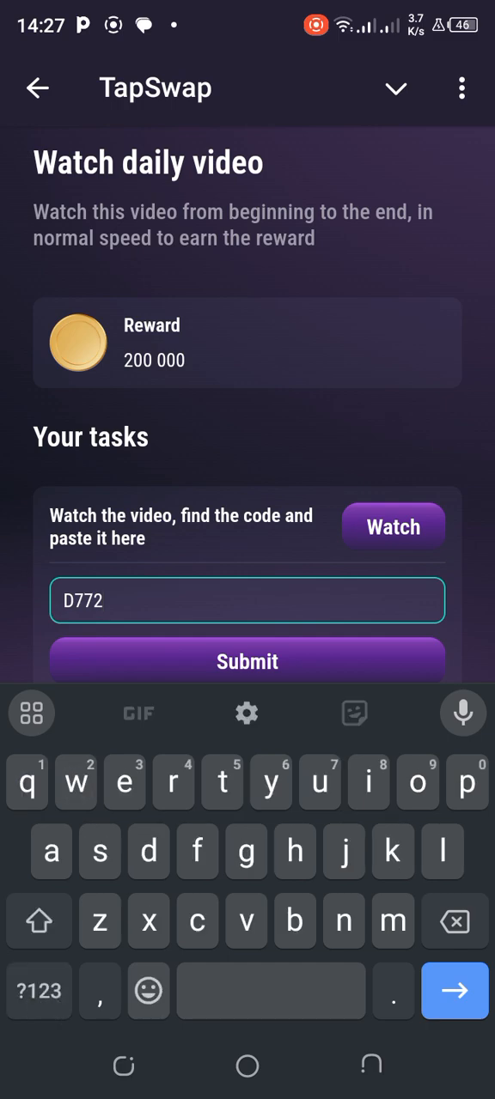
text(W)
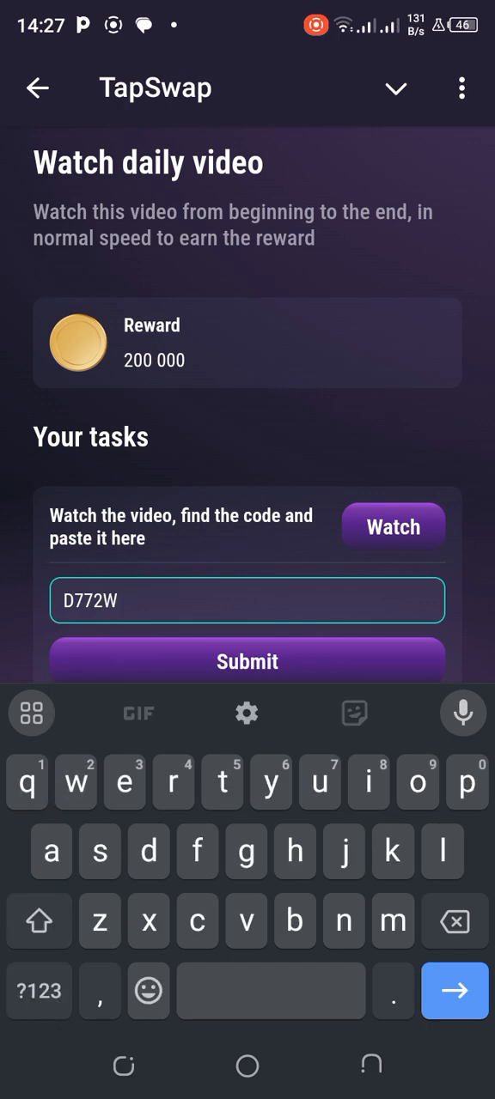
click(38, 921)
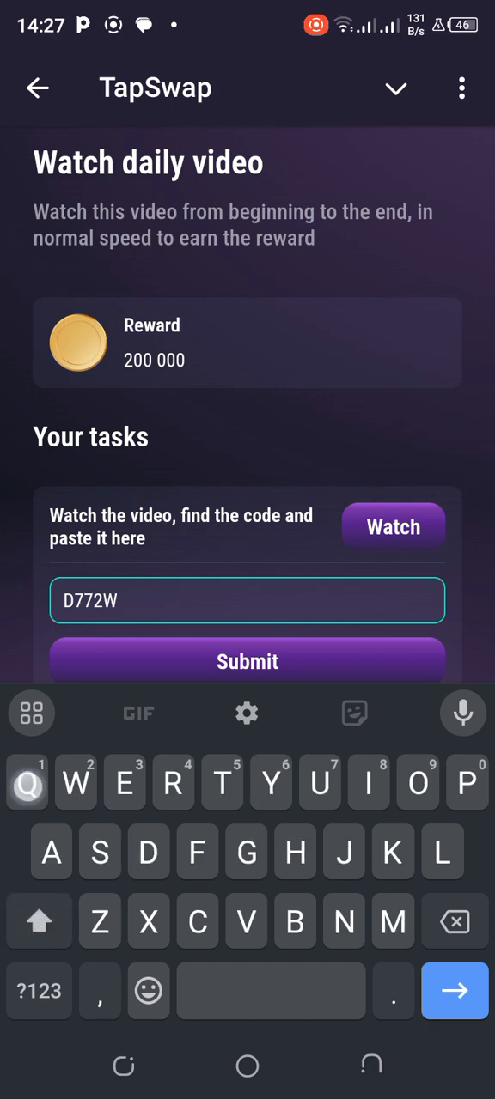
text(Q)
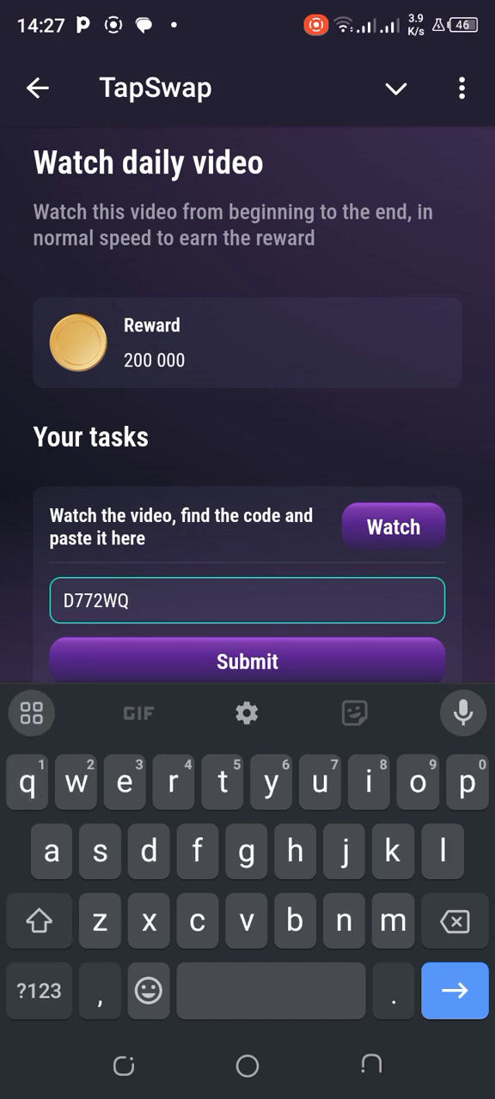
click(418, 782)
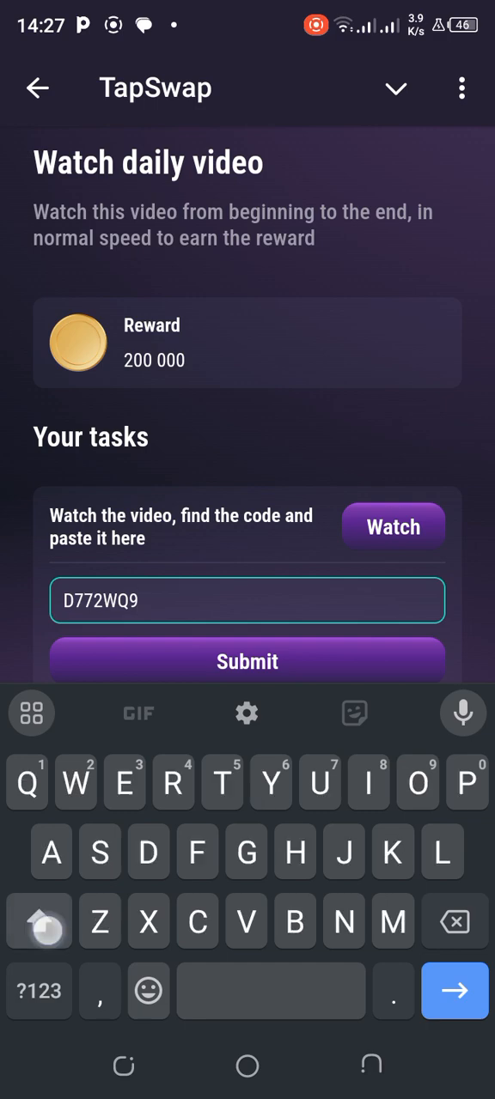
text(Z)
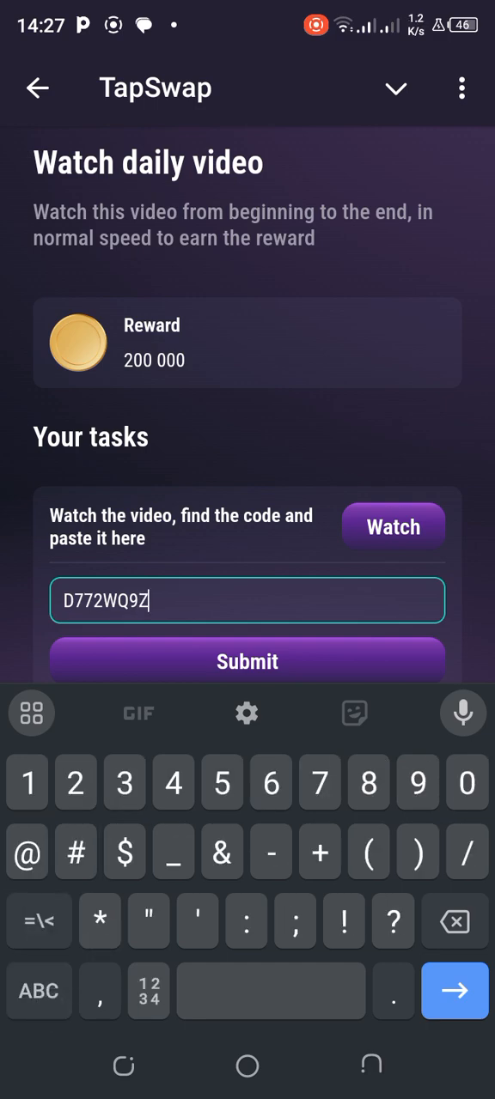
text(5)
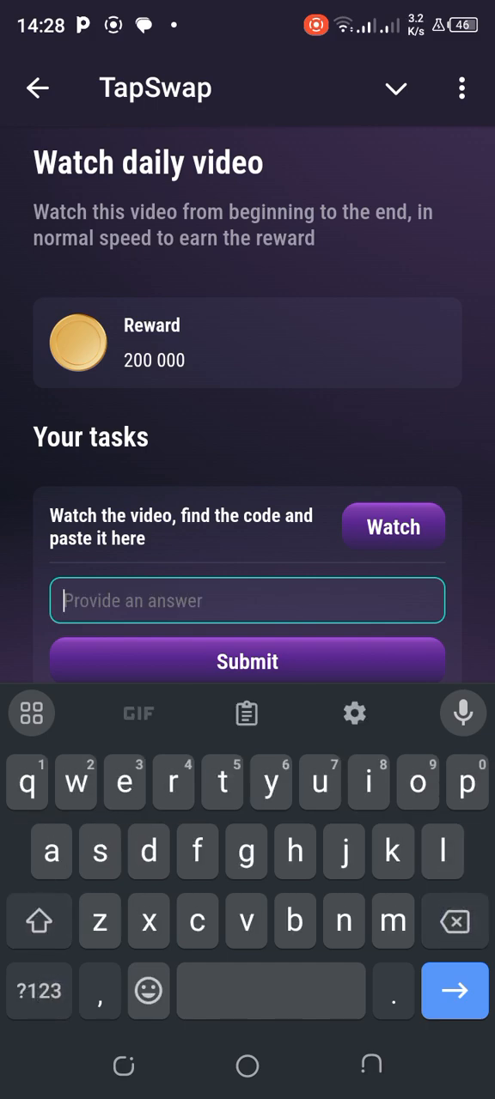
Type a trial code with capital letters into the Watch daily video answer box.
text(D)
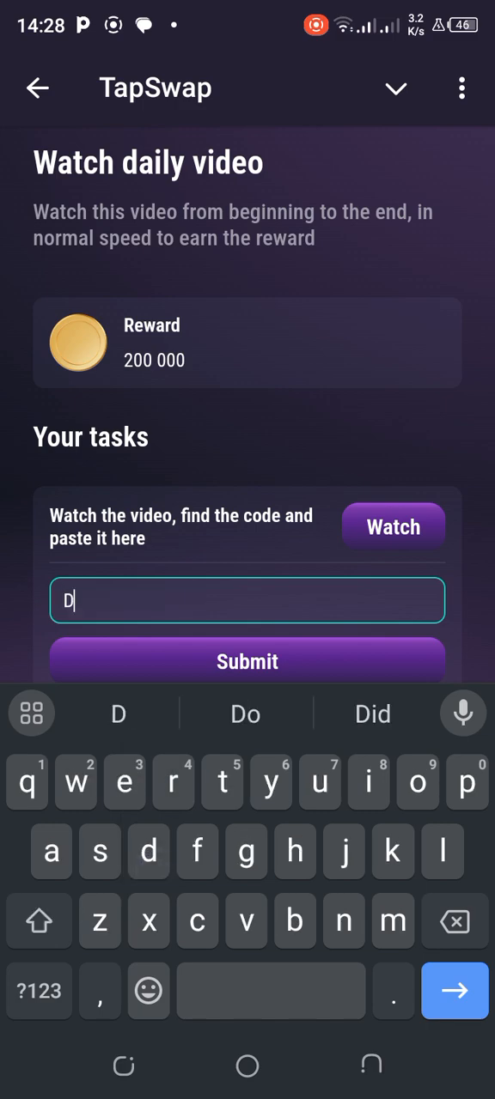
text(71)
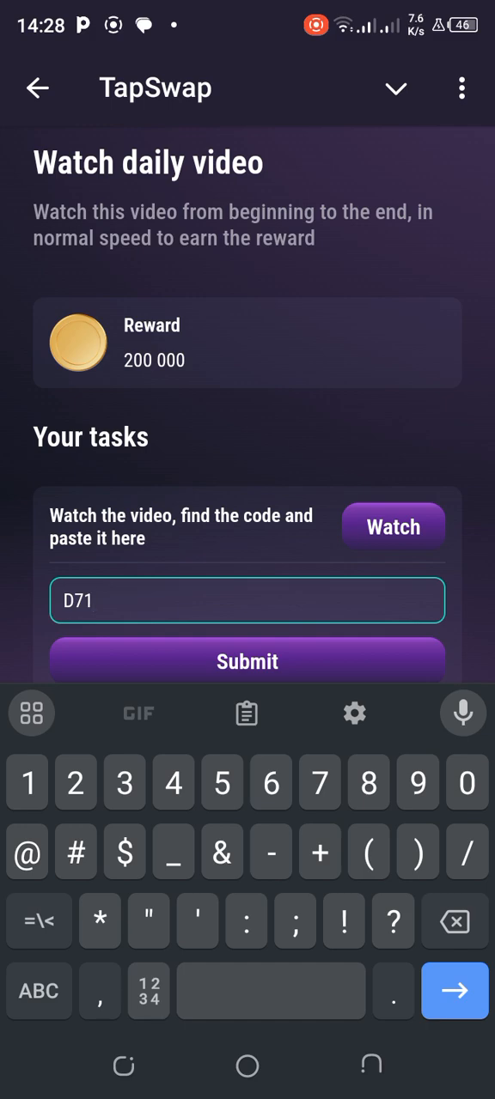
text(R)
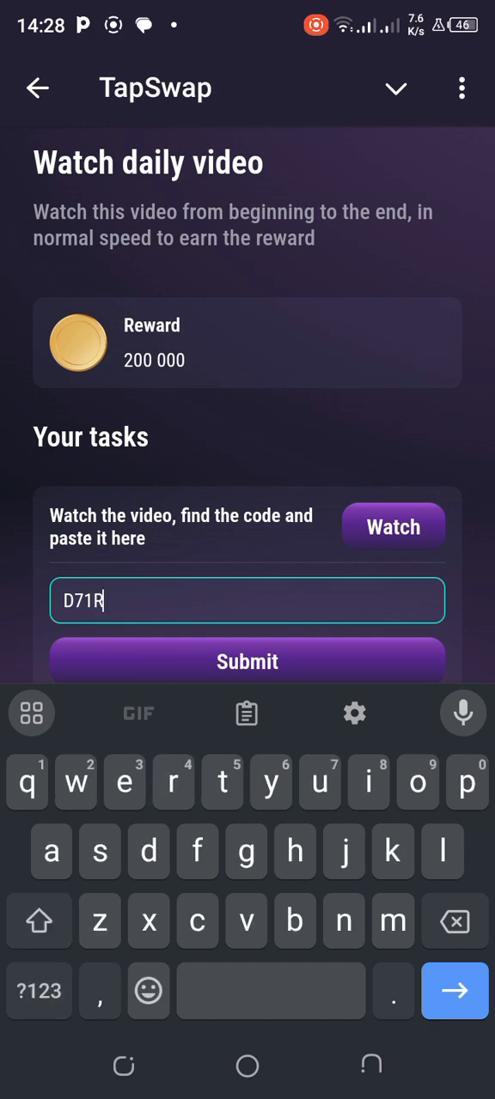
click(38, 921)
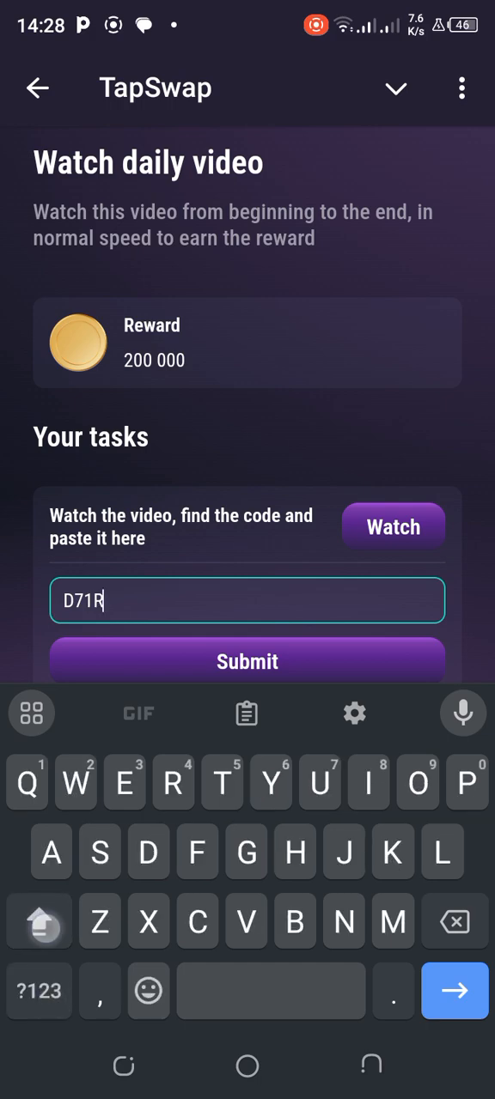
text(W)
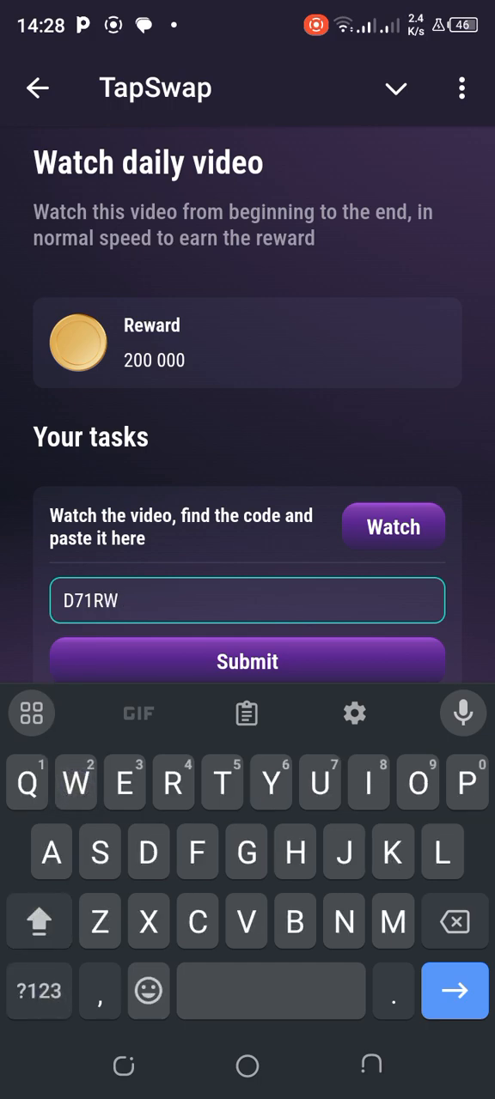
text(Q9)
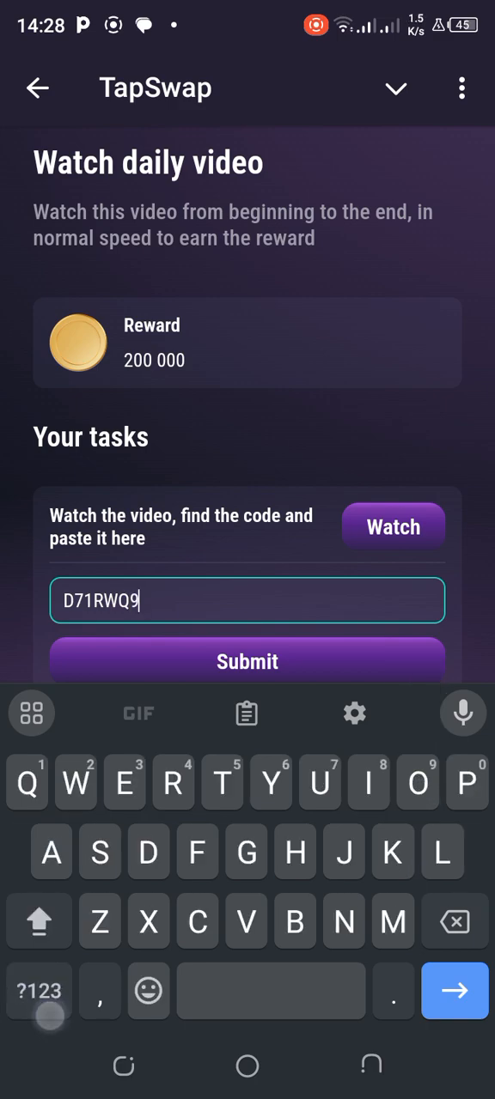
text(Z)
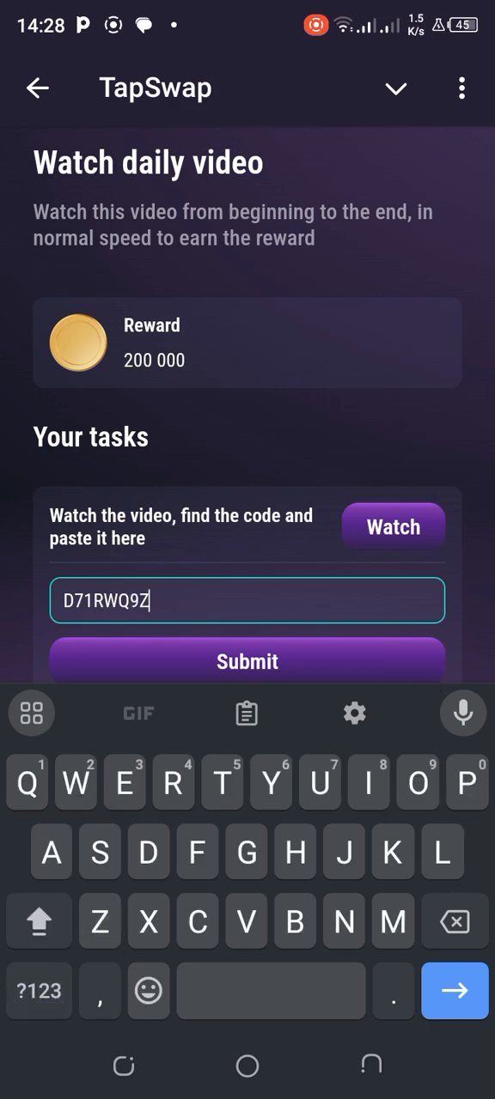
text(5)
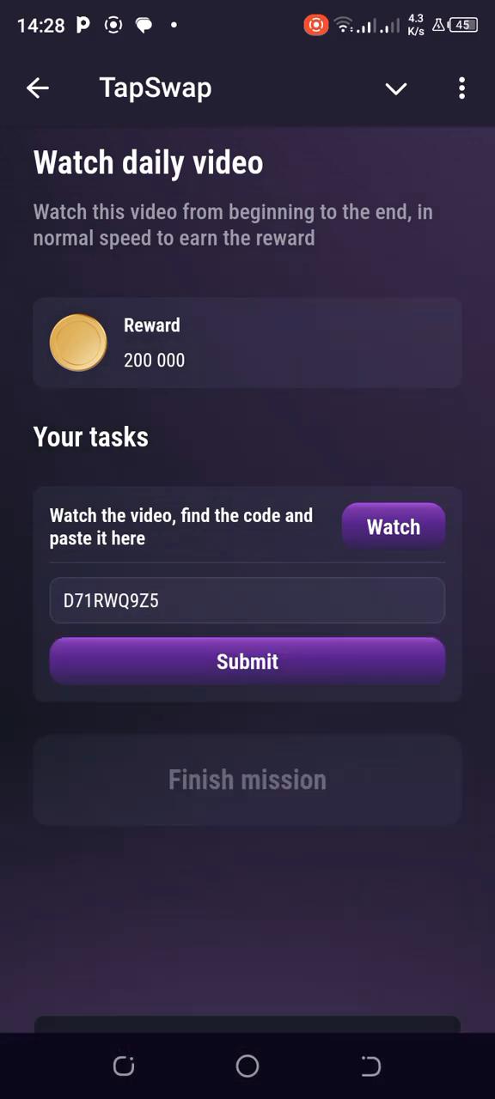
Erase the entered code and go back to the Cinema task list.
click(247, 600)
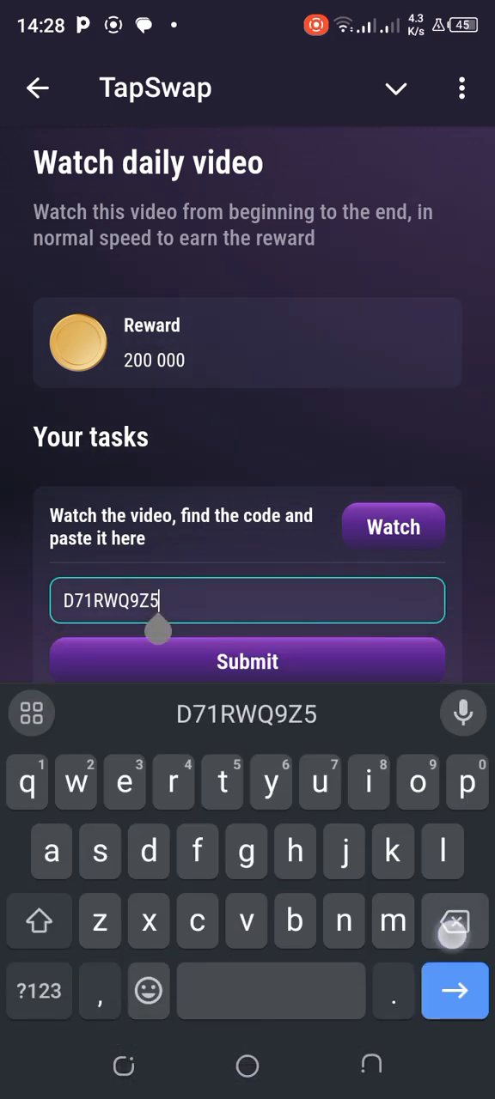
click(455, 922)
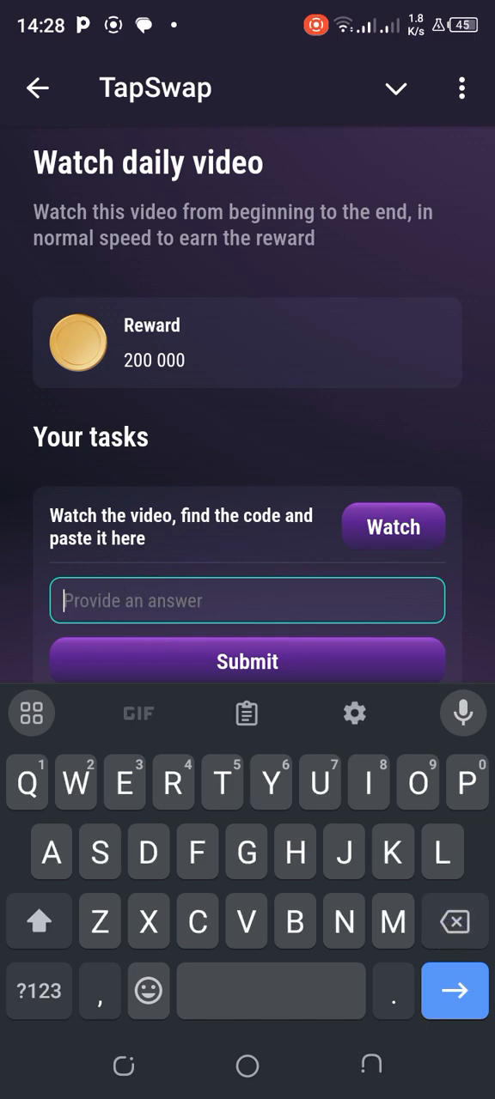
click(38, 87)
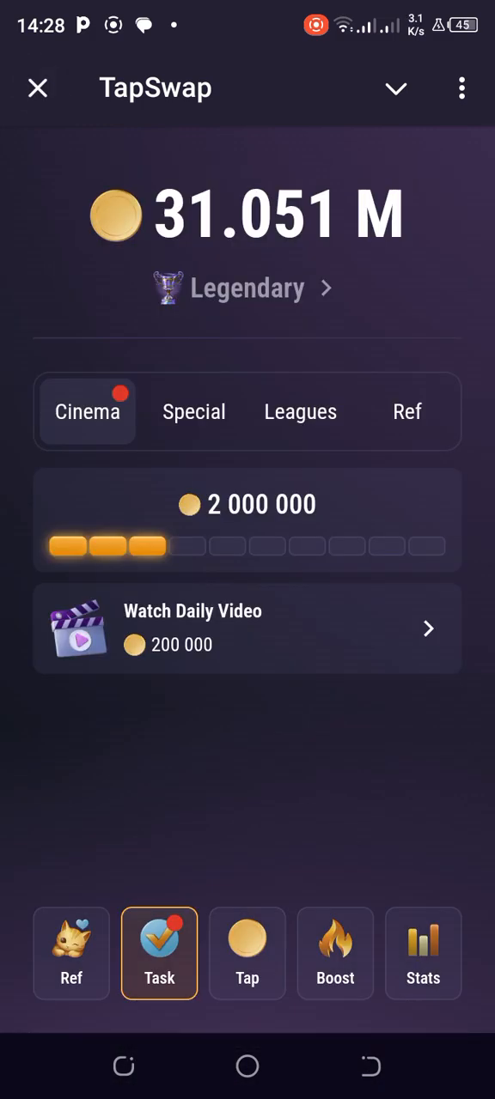
click(335, 953)
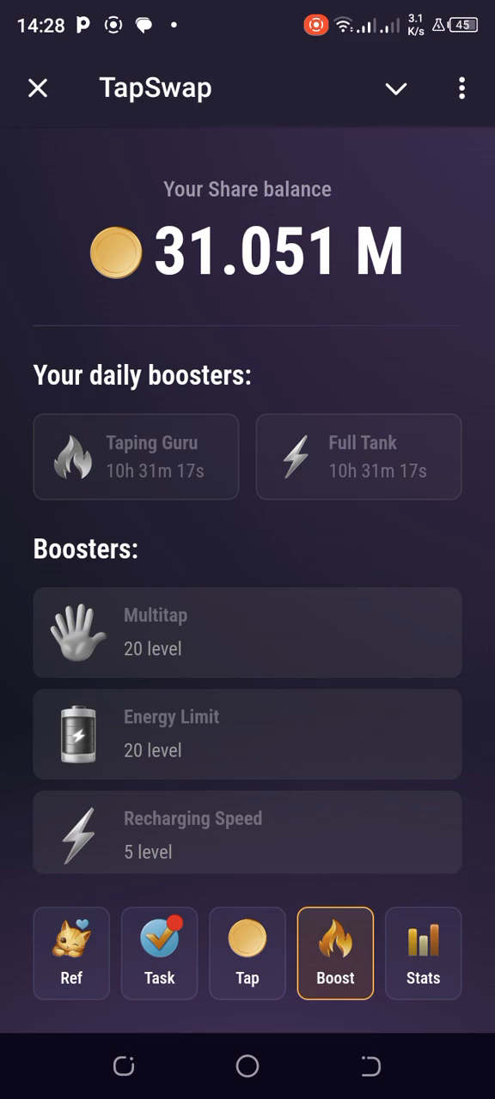
click(423, 953)
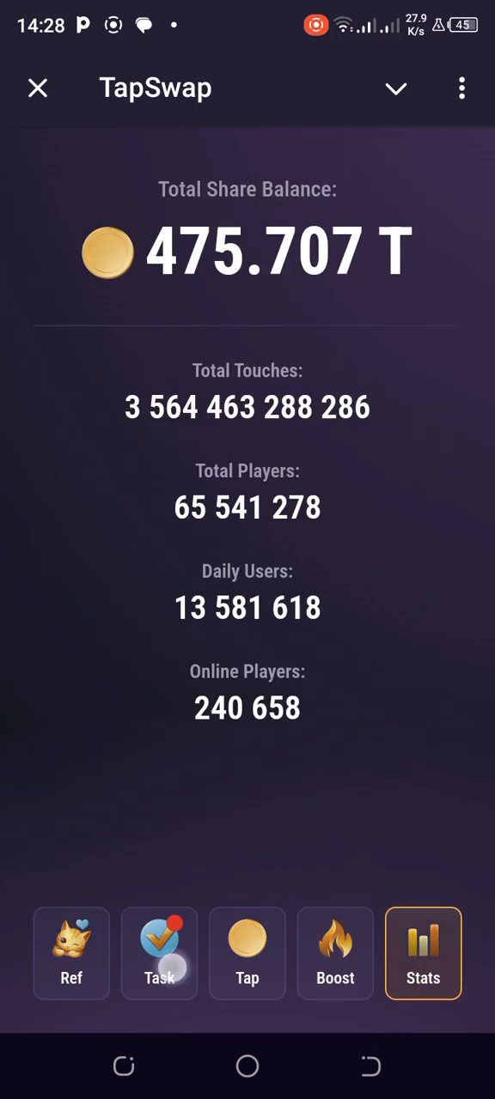
click(159, 954)
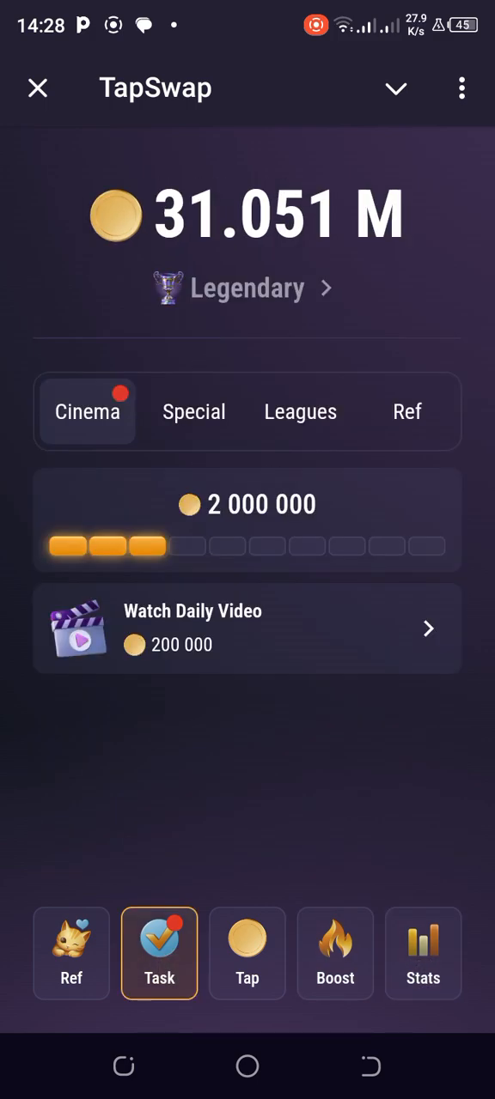
click(247, 627)
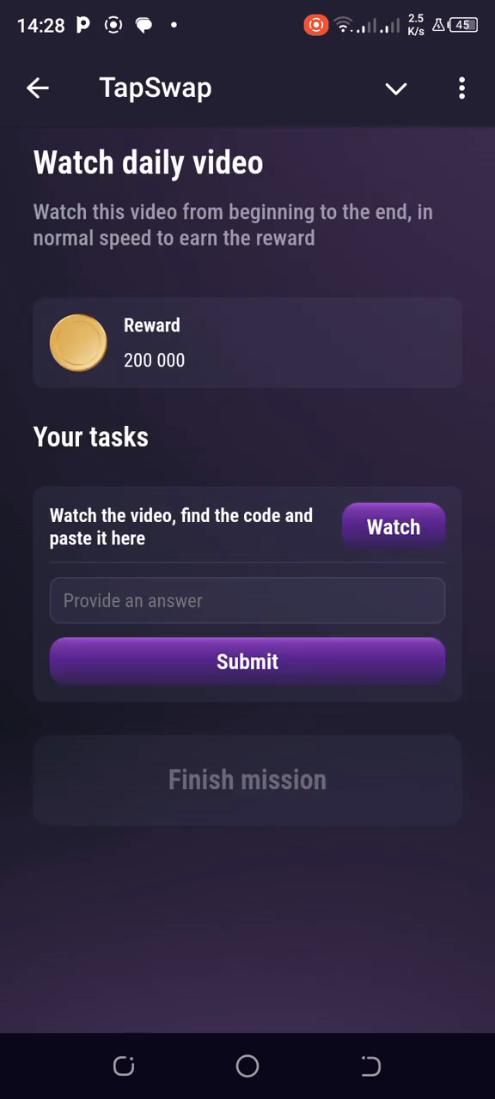
click(247, 600)
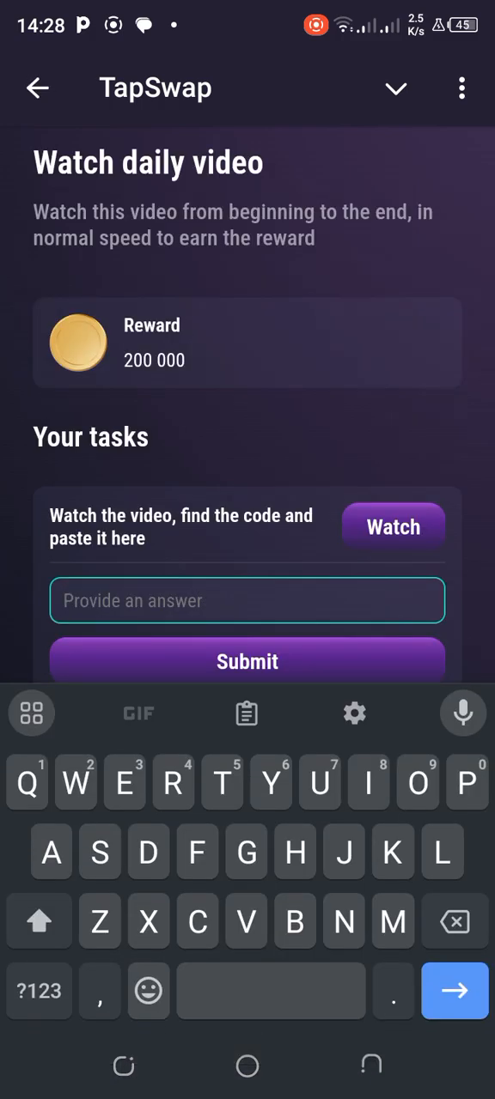
text(D)
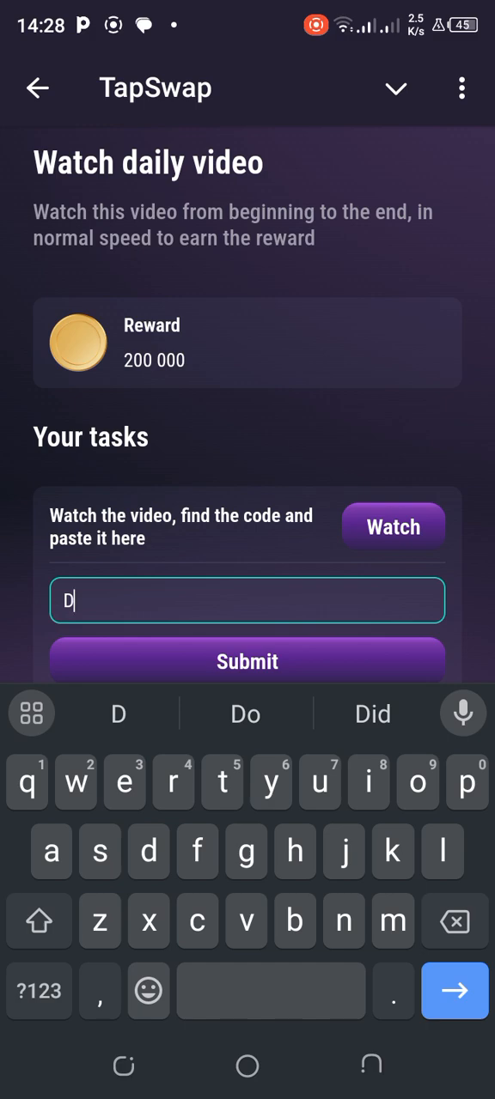
text(7)
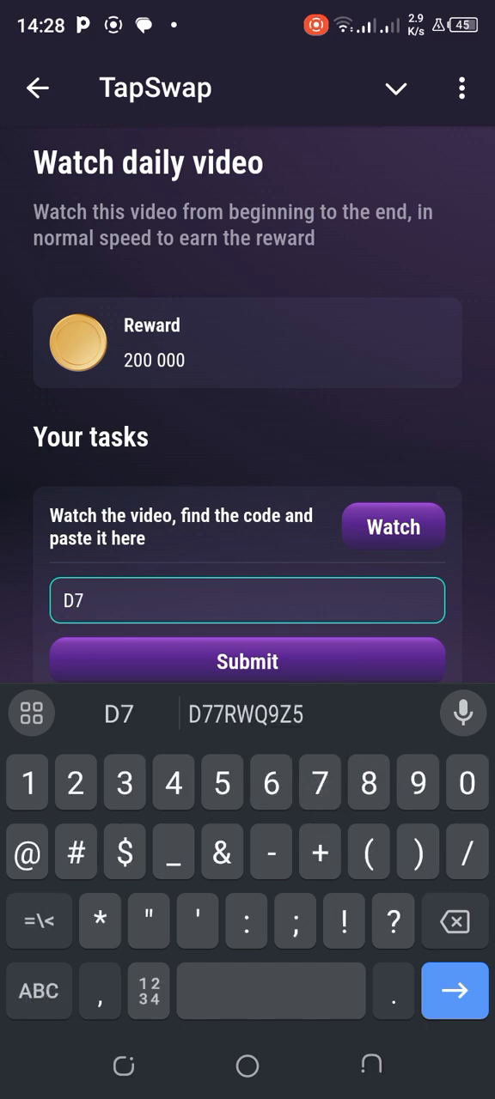
text(7)
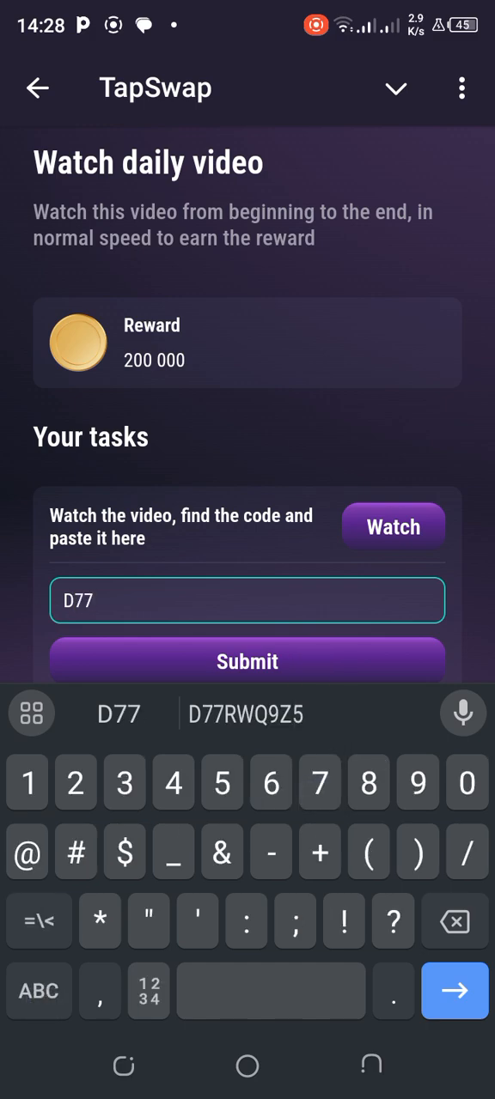
text(R)
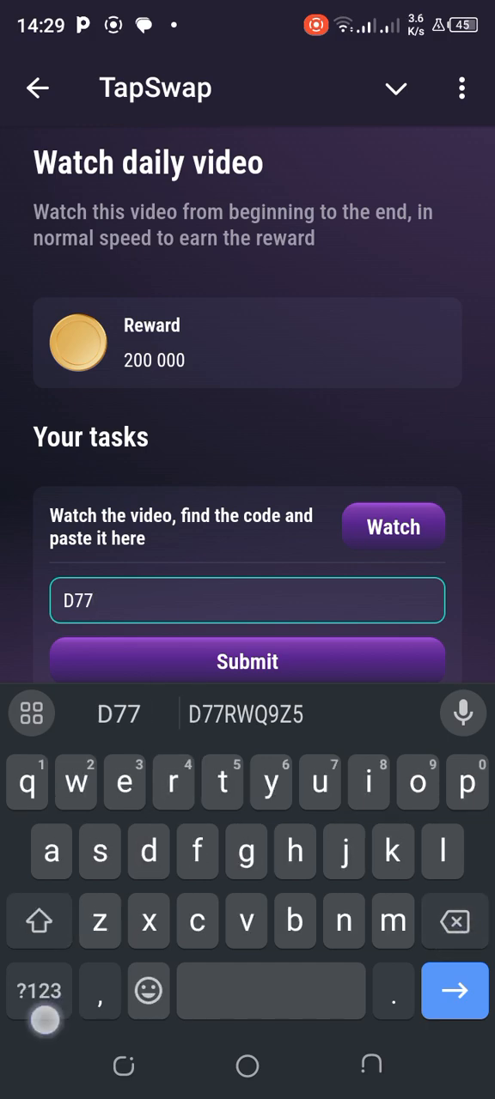
text(2)
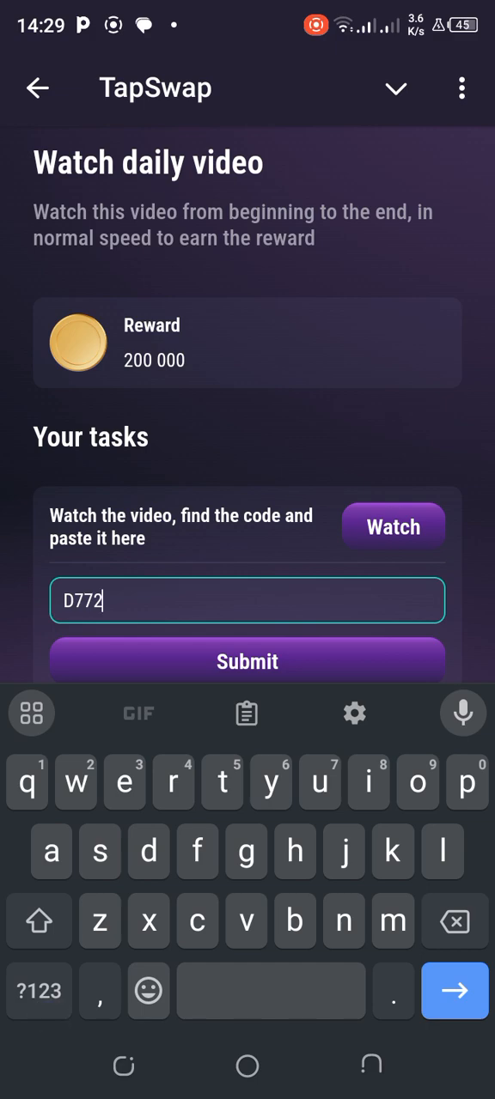
text(W)
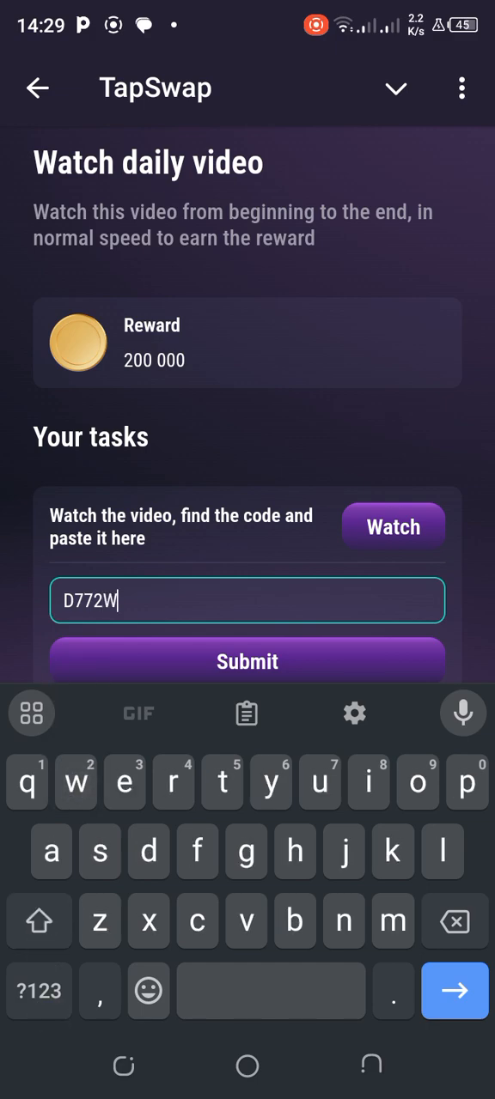
text(Q9)
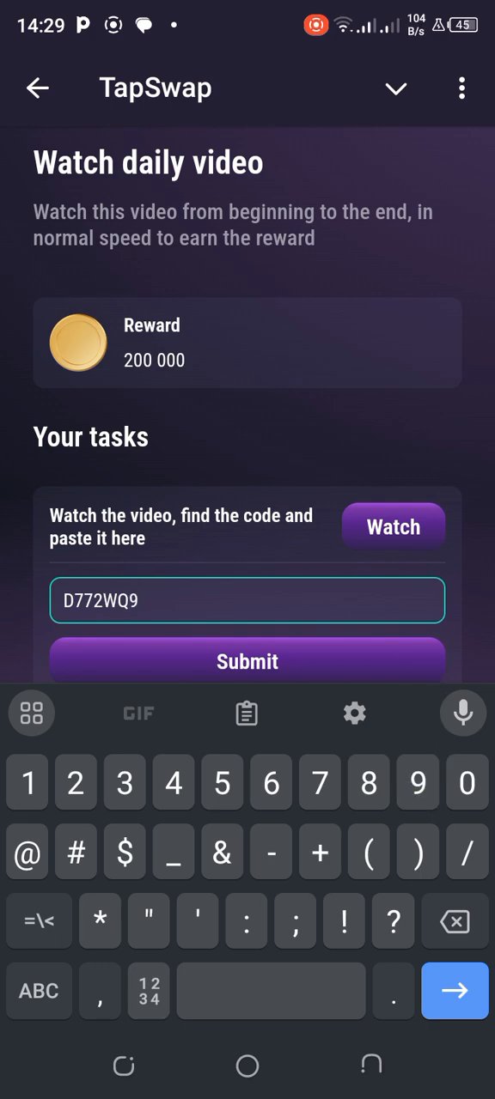
text(Z)
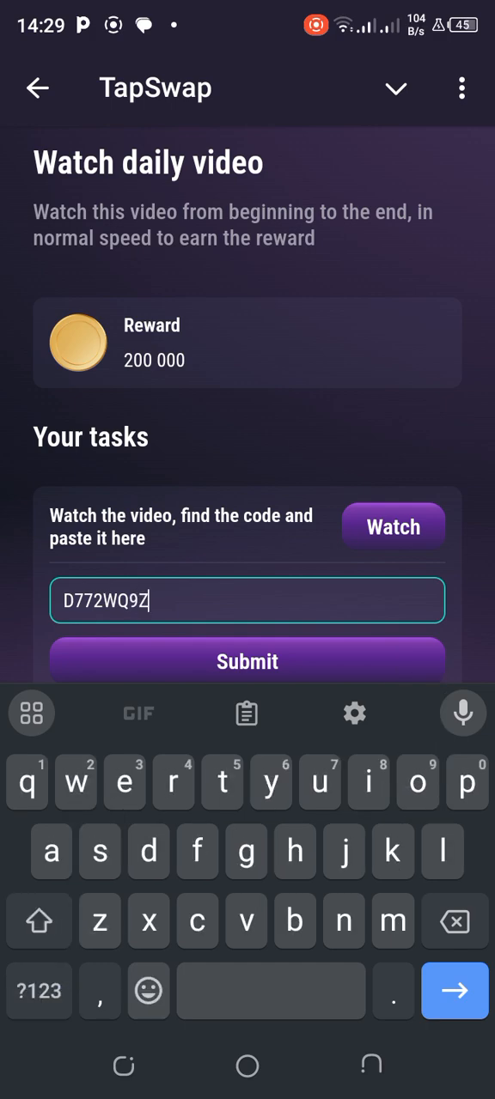
text(5)
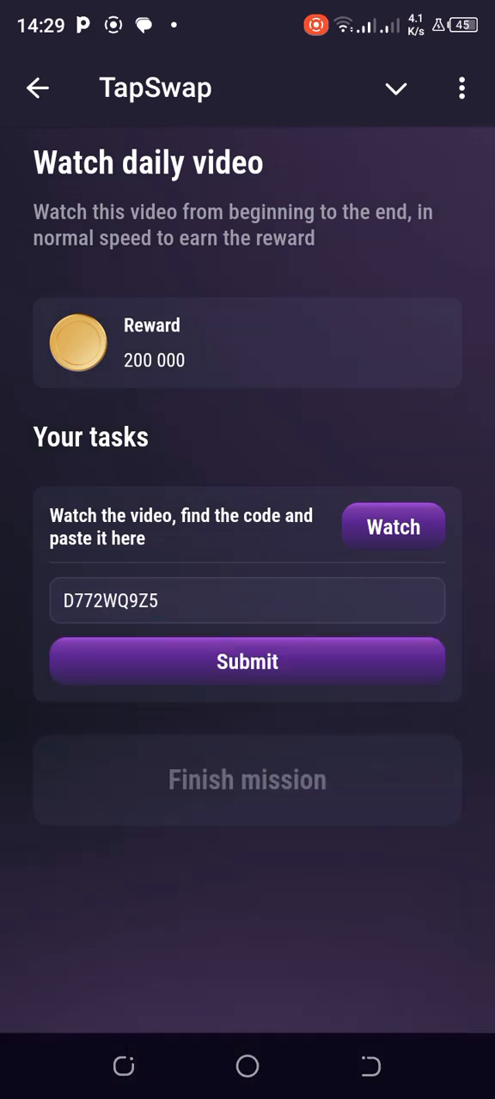
Open the task's linked daily video, which turns out to be private.
click(393, 527)
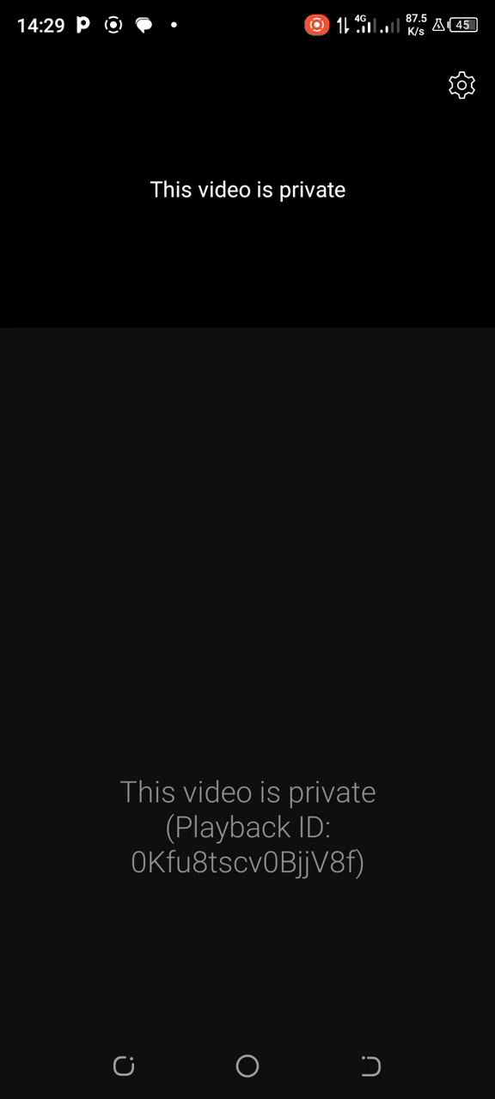